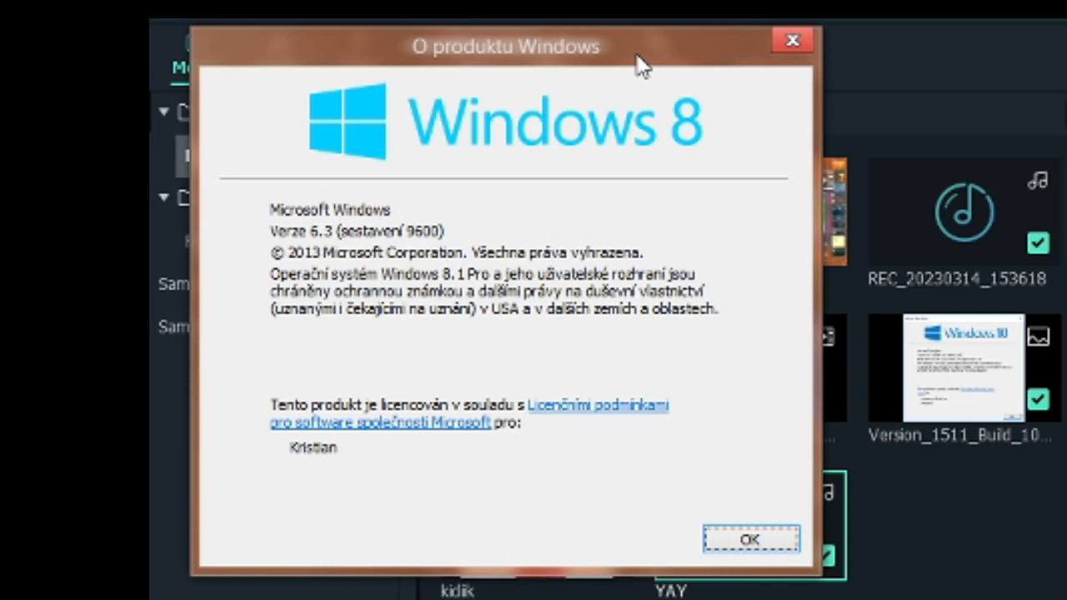
- Dismiss the About Windows dialog with OK
{"action": "left_click", "coordinate": [744, 538]}
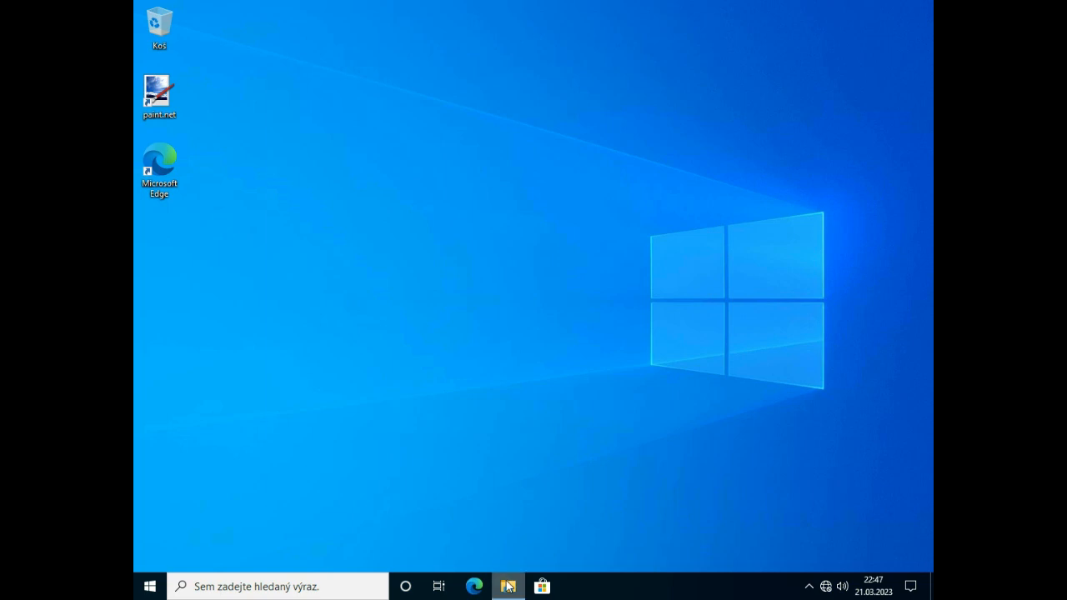
- Launch File Explorer from the taskbar
{"action": "left_click", "coordinate": [508, 586]}
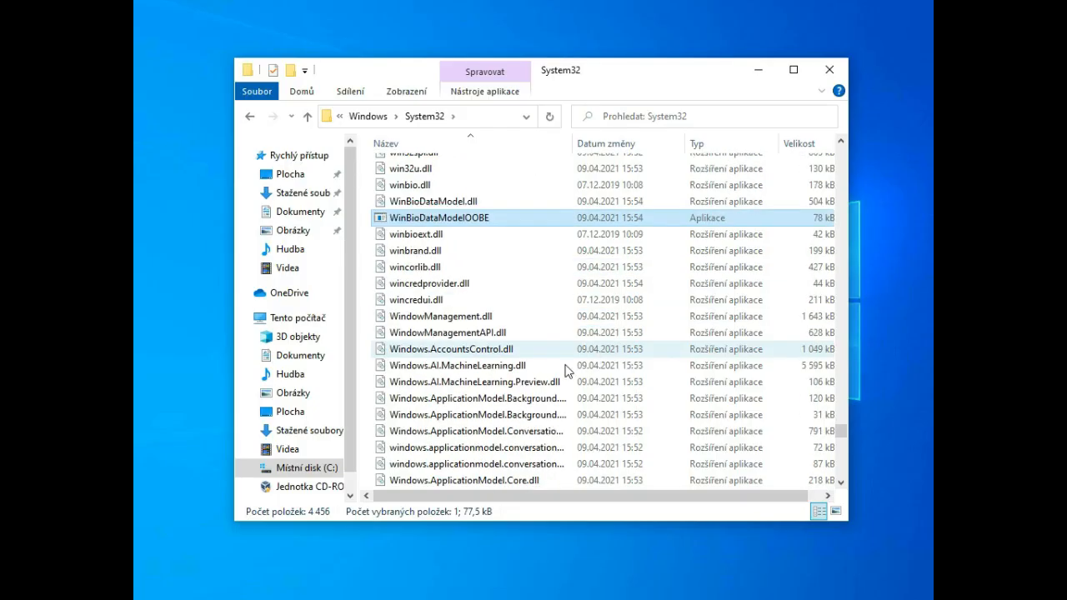
{"action": "mouse_move", "coordinate": [373, 367]}
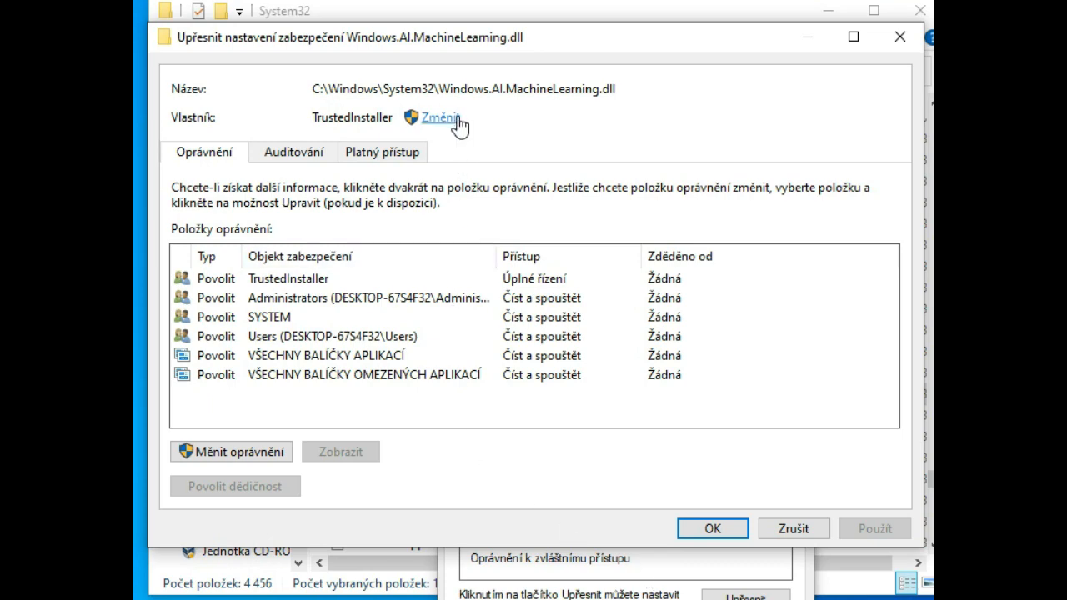
- Change the owner of Windows.AI.MachineLearning.dll to 'users'
{"action": "left_click", "coordinate": [445, 115]}
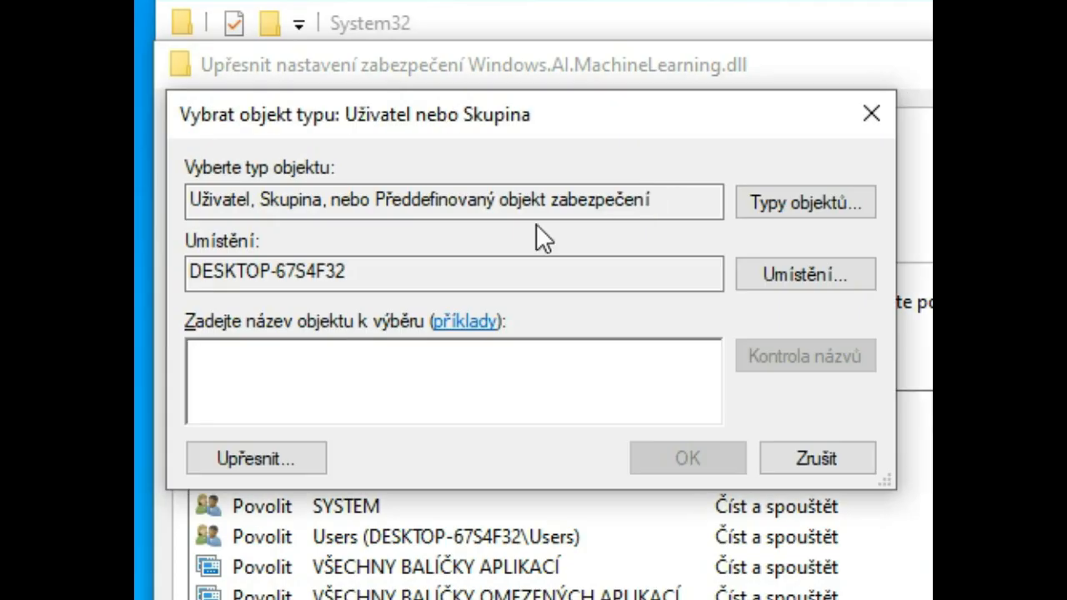
{"action": "type", "text": "u"}
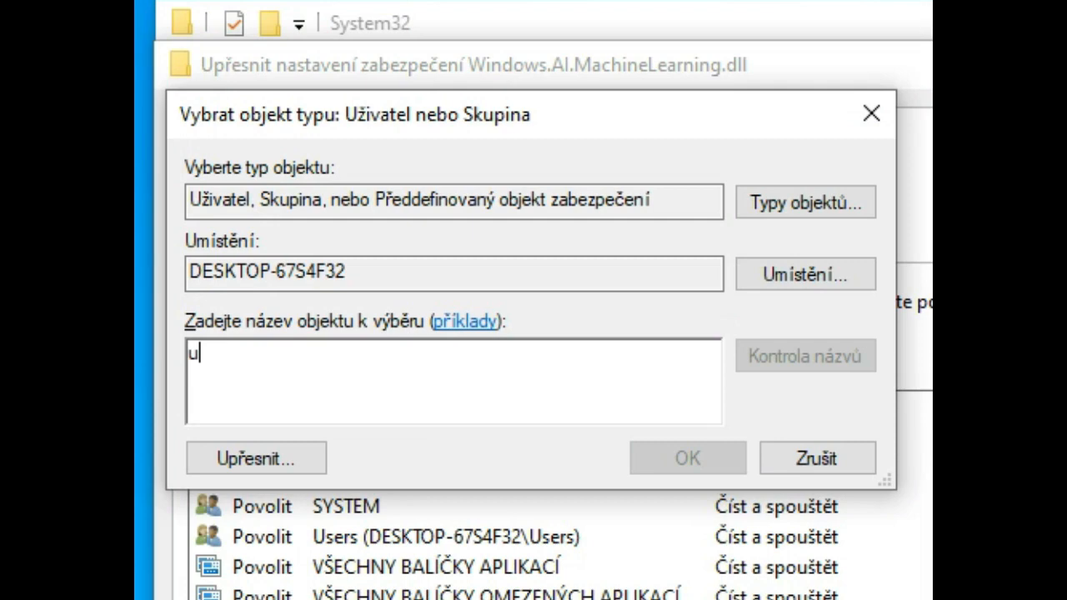
{"action": "type", "text": "sers"}
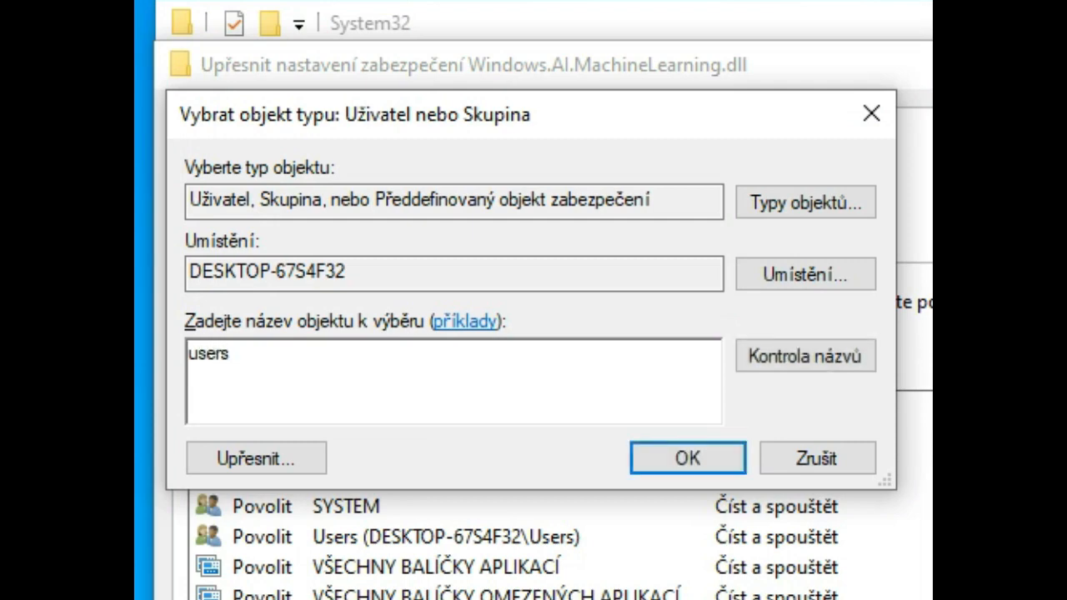
{"action": "left_click", "coordinate": [688, 458]}
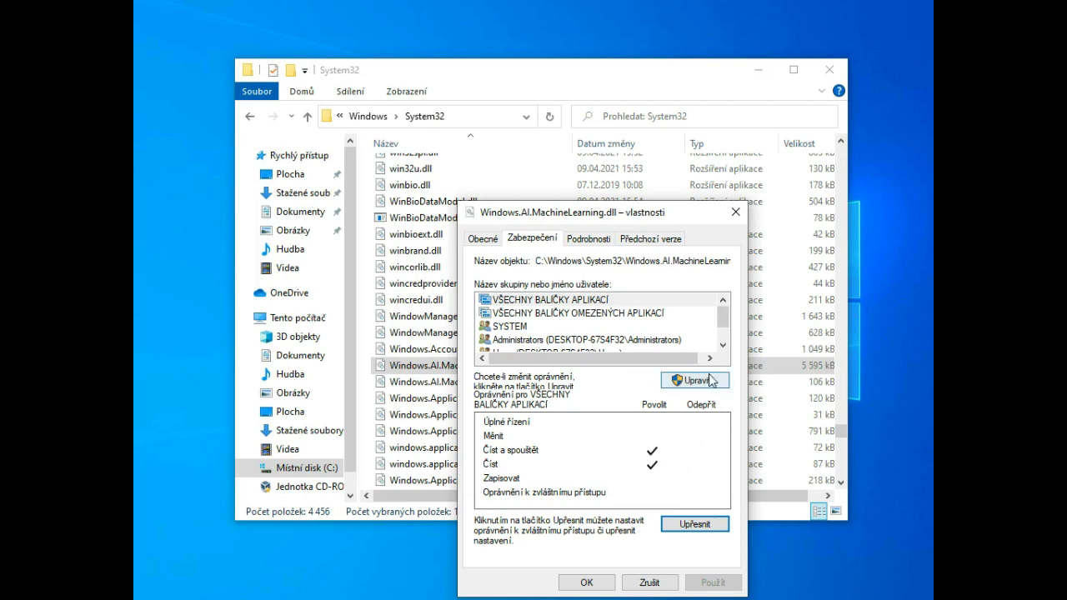
- Grant the Users group Full control and accept the security warning
{"action": "left_click", "coordinate": [695, 380]}
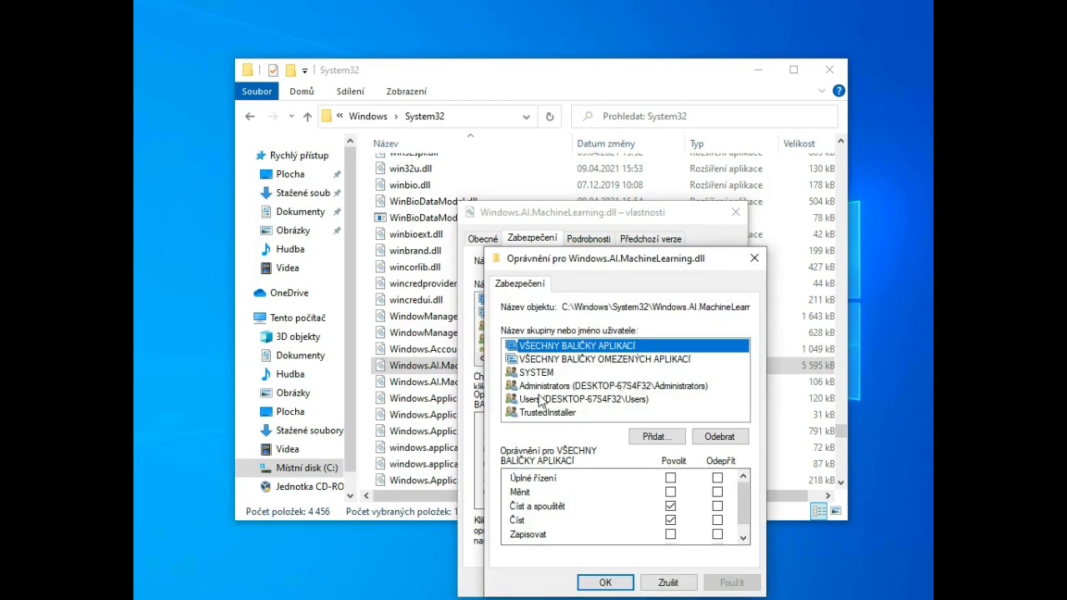
{"action": "left_click", "coordinate": [581, 398]}
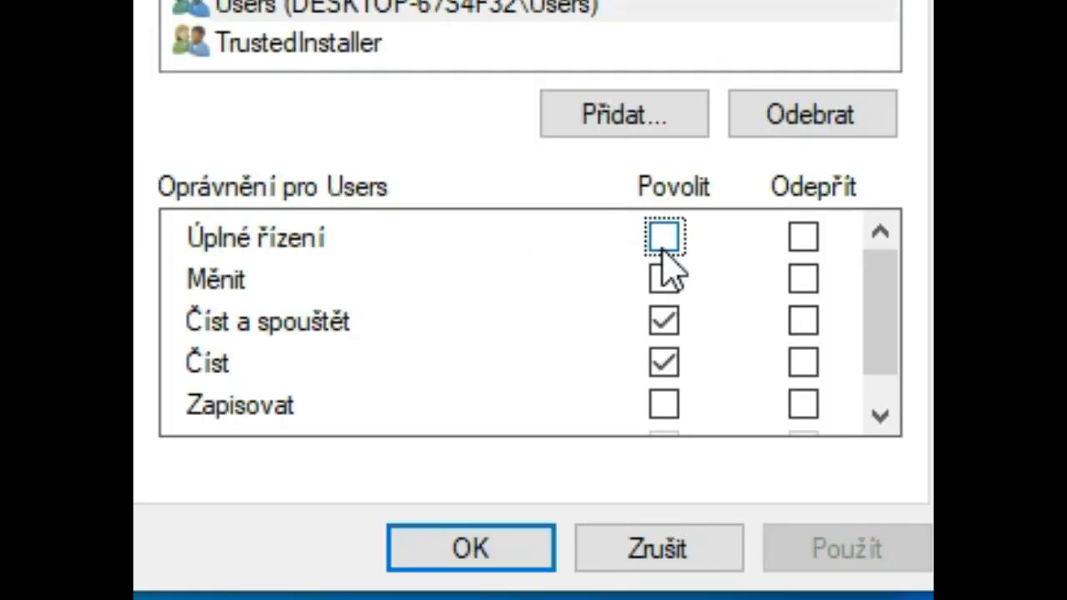
{"action": "left_click", "coordinate": [661, 240]}
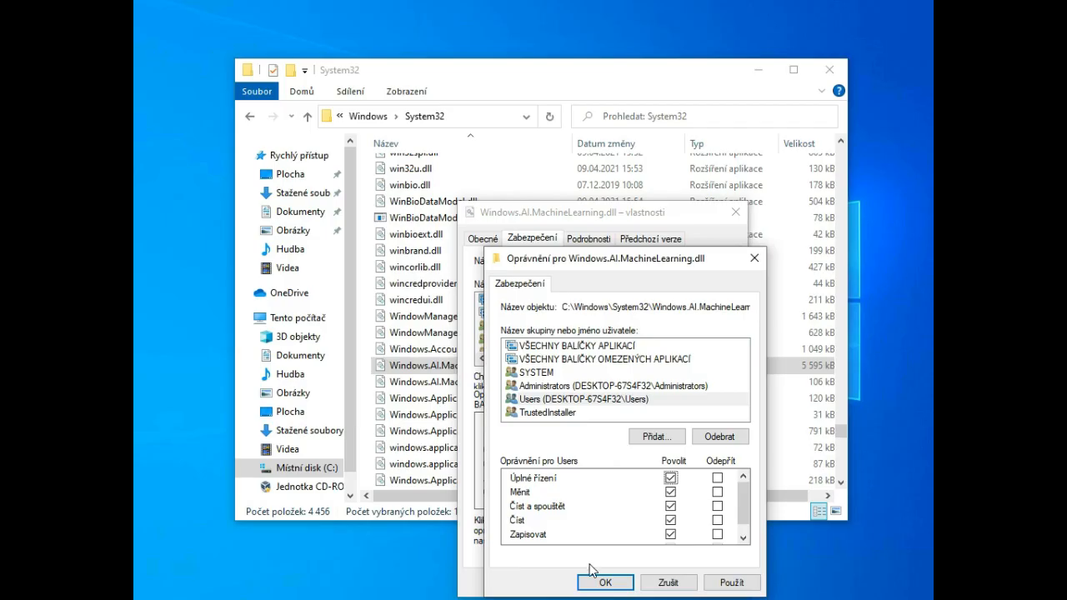
{"action": "left_click", "coordinate": [615, 581]}
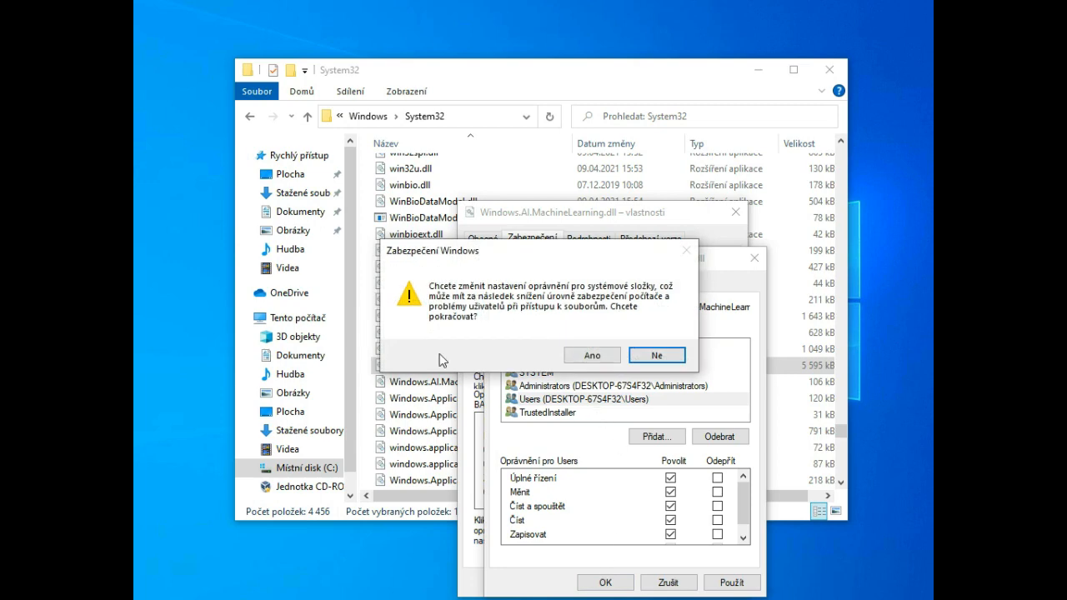
{"action": "left_click", "coordinate": [591, 355]}
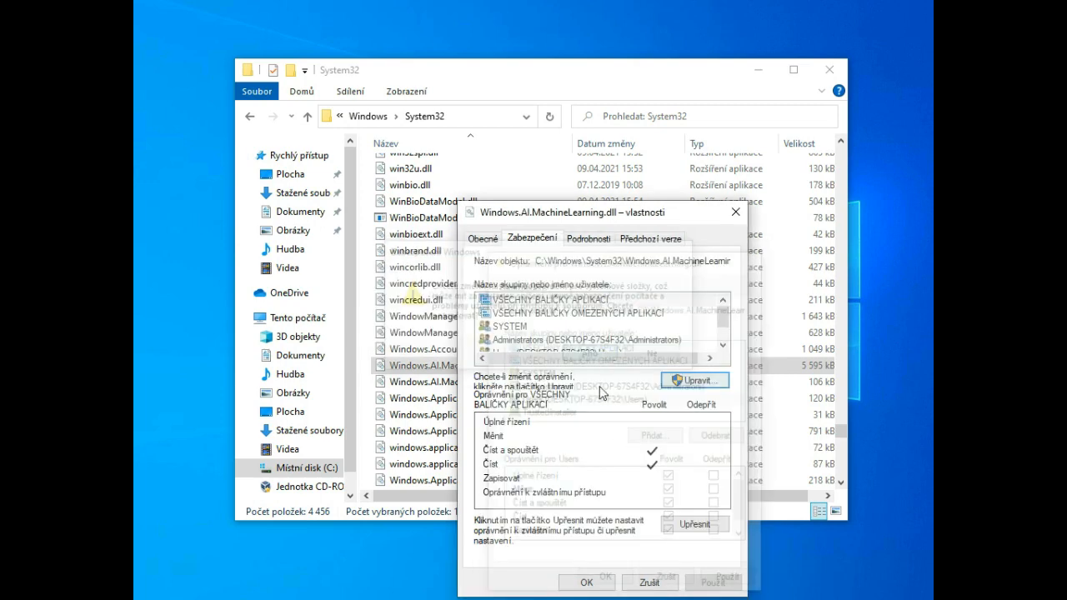
- Give Users Full control of Windows.AI.MachineLearning.Preview.dll through its advanced security settings
{"action": "left_click", "coordinate": [647, 579]}
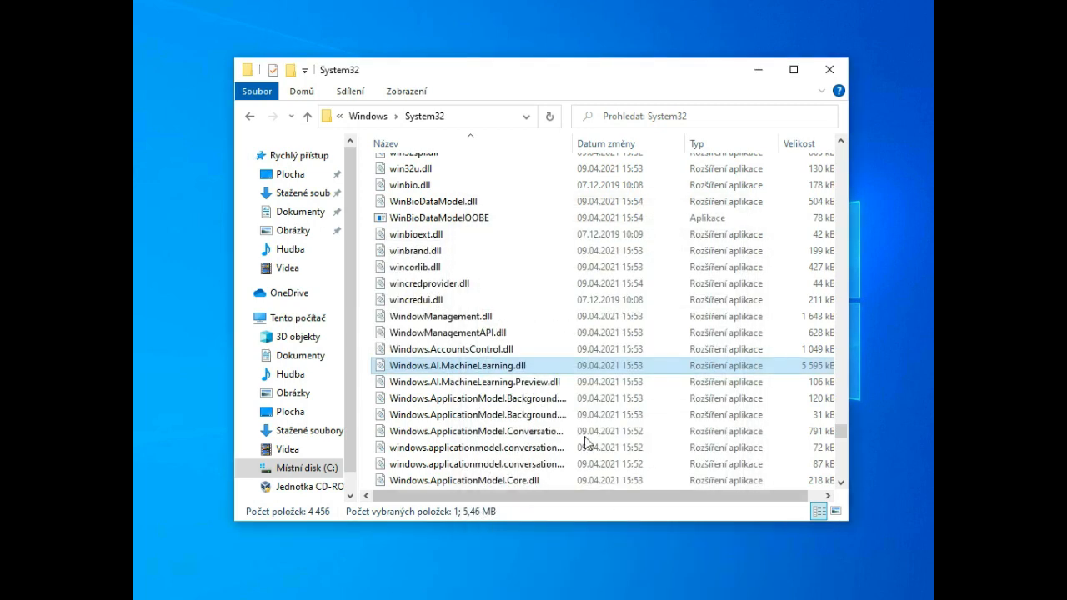
{"action": "left_click", "coordinate": [466, 382]}
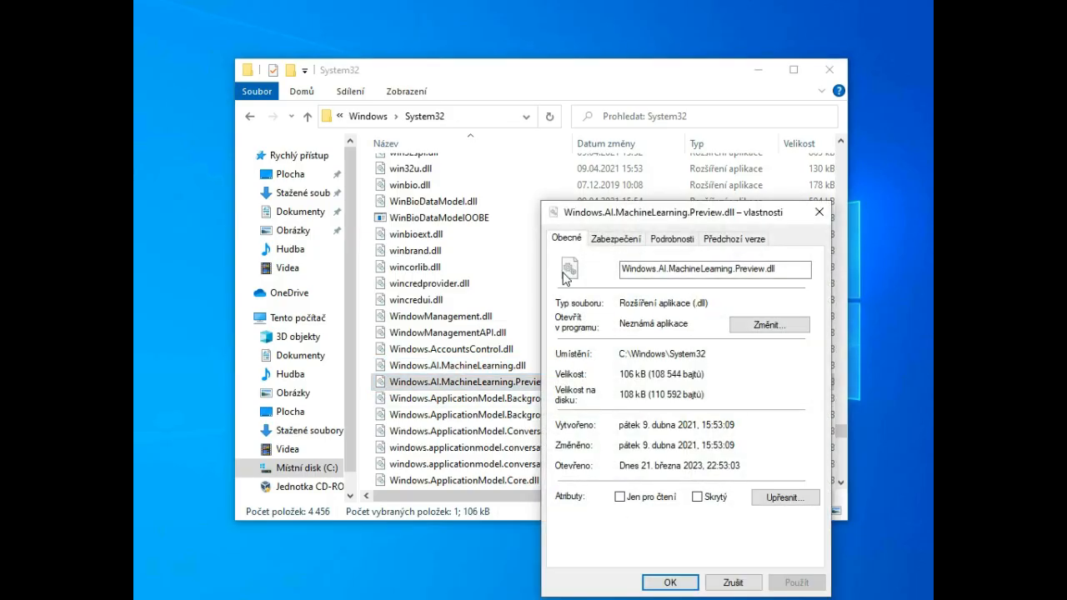
{"action": "left_click", "coordinate": [784, 496]}
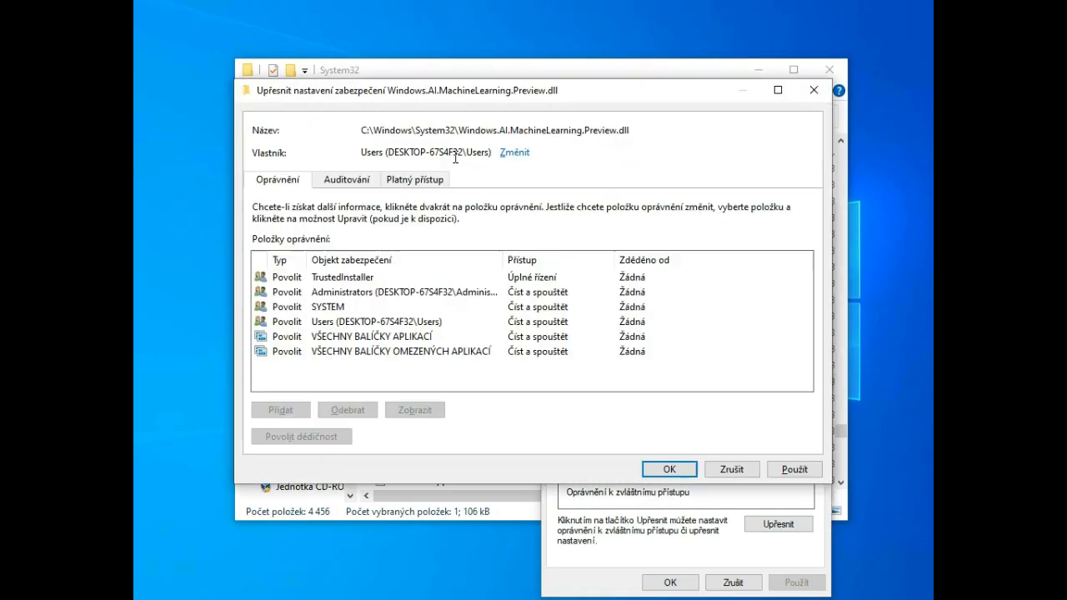
{"action": "left_click", "coordinate": [669, 468]}
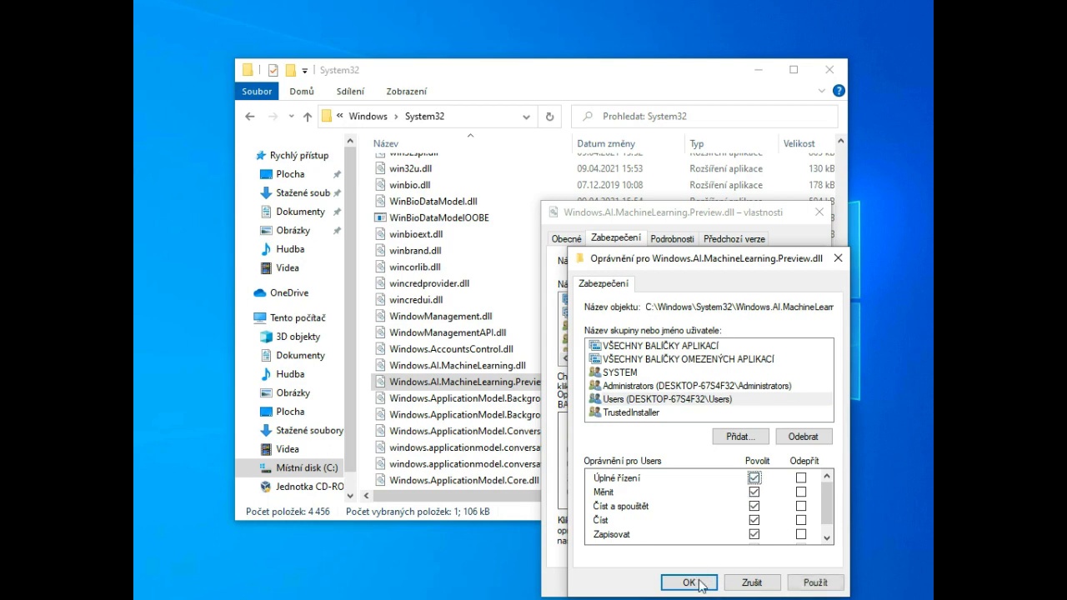
{"action": "left_click", "coordinate": [688, 582]}
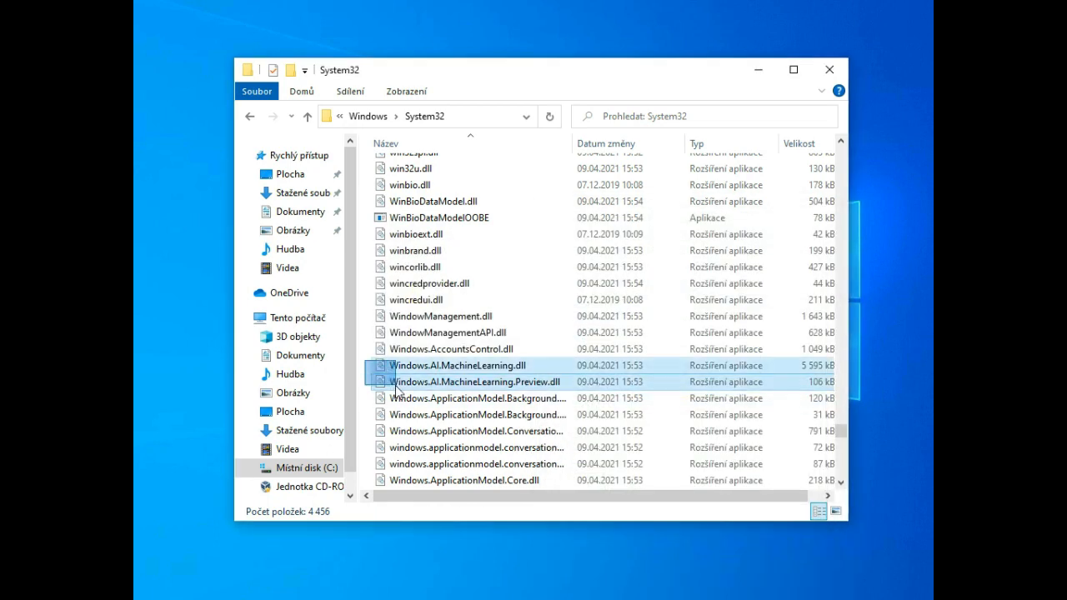